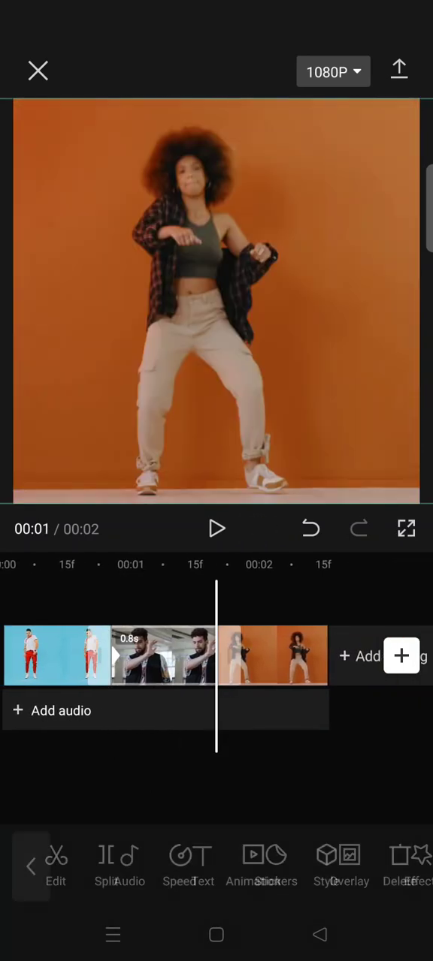
- Lower the orange-background and second dance clips' opacity to about 50
click(272, 655)
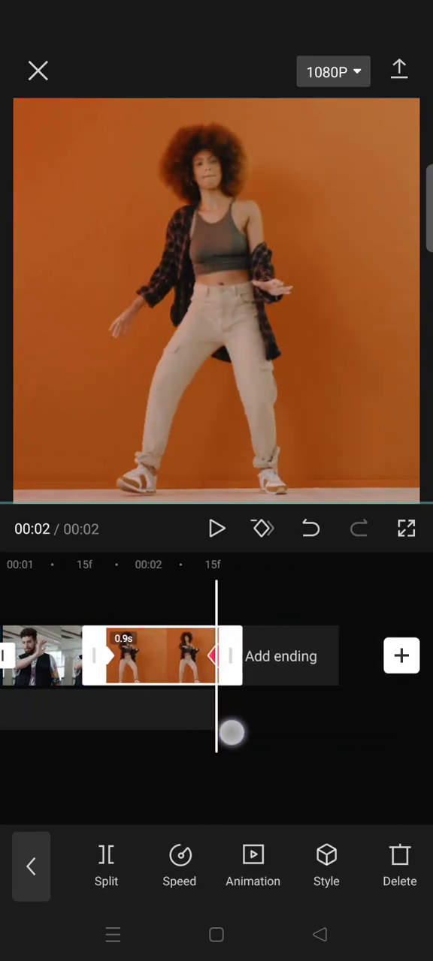
scroll(left, 3)
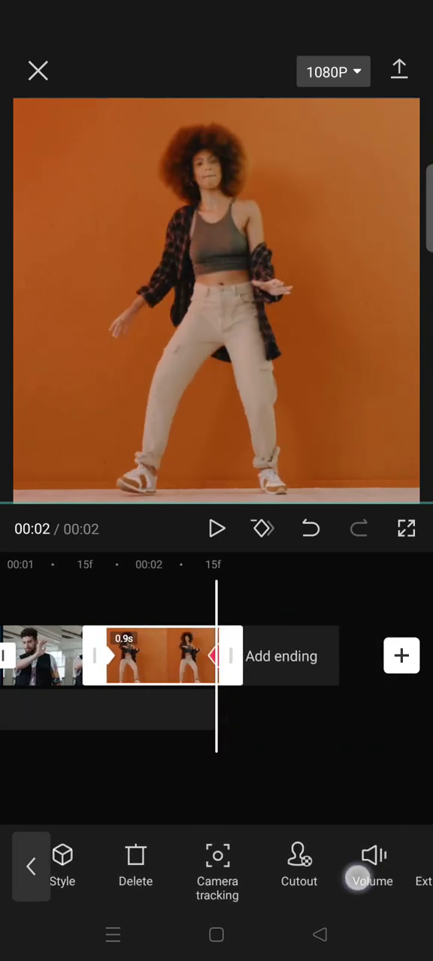
scroll(left, 3)
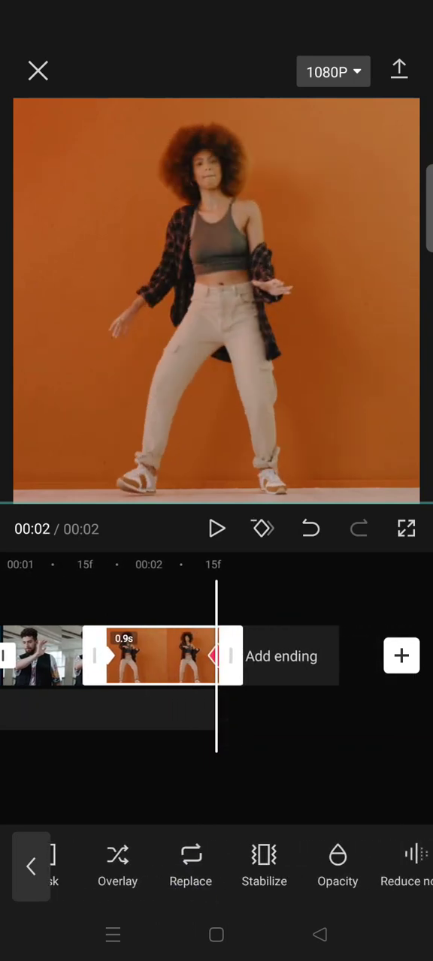
click(337, 868)
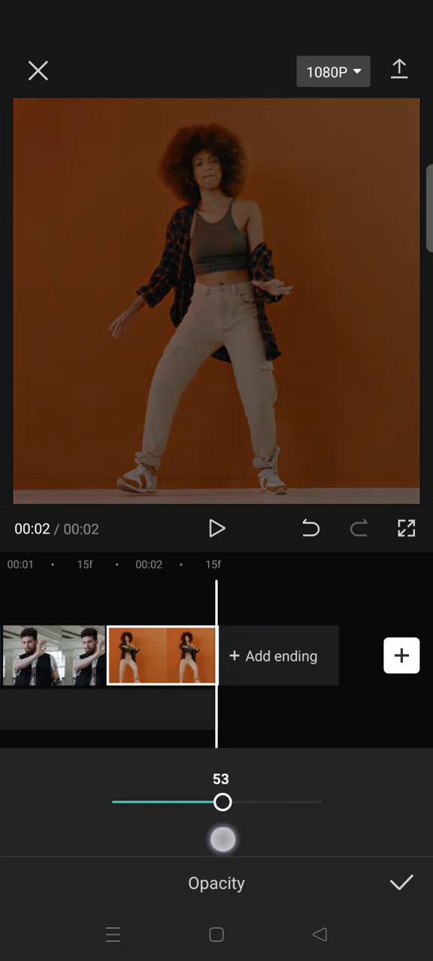
drag(222, 802, 216, 802)
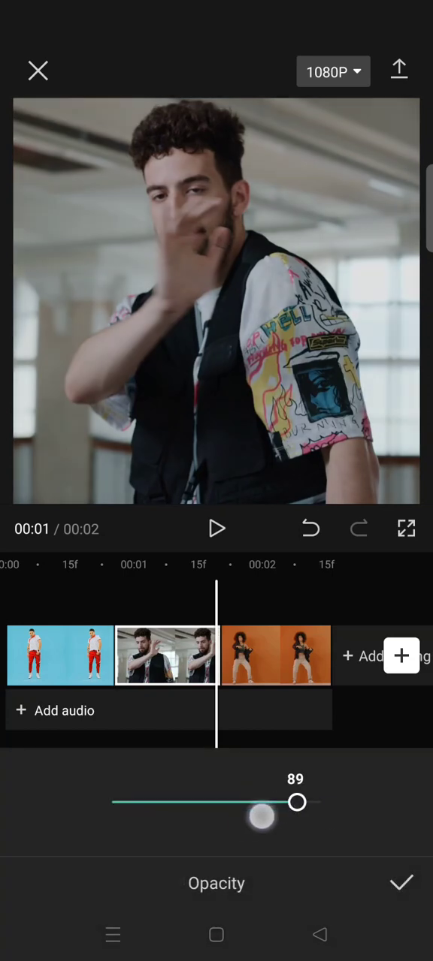
drag(298, 802, 216, 803)
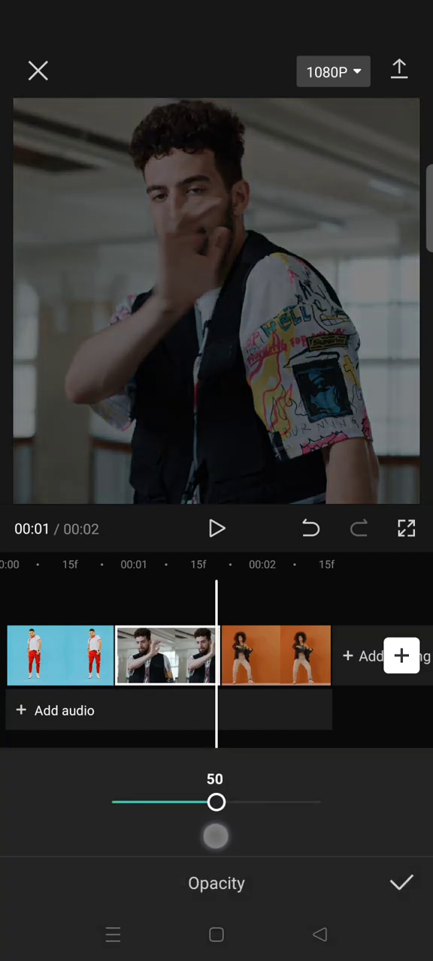
click(401, 883)
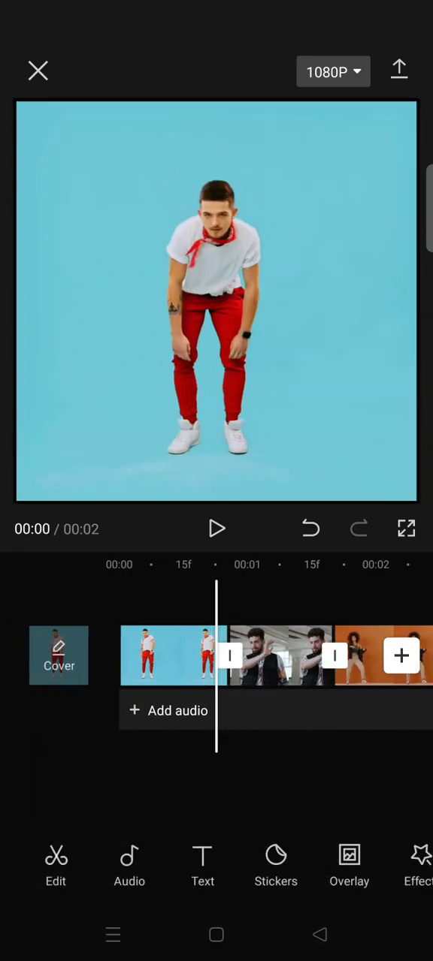
- Lower the first, blue-background dance clip's opacity to 50 as well
click(168, 655)
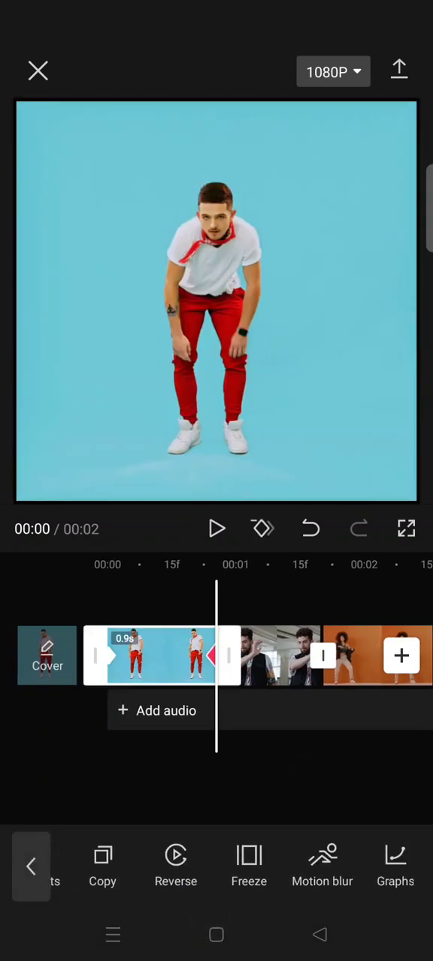
scroll(left, 3)
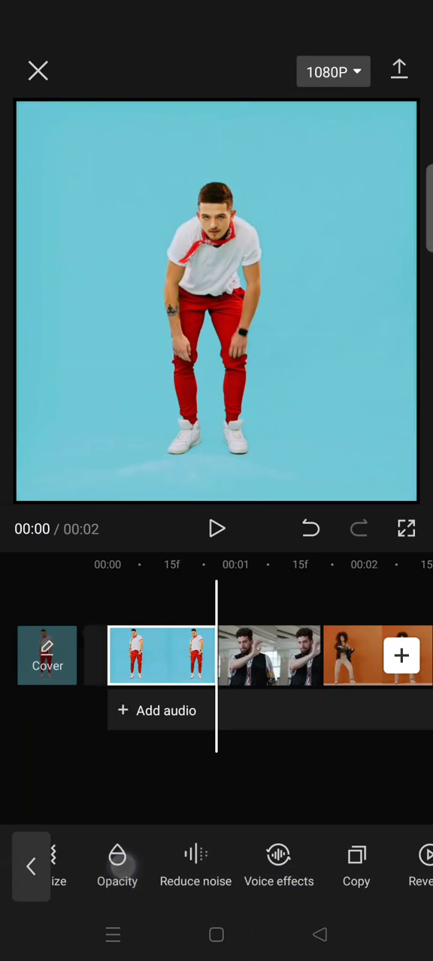
click(117, 863)
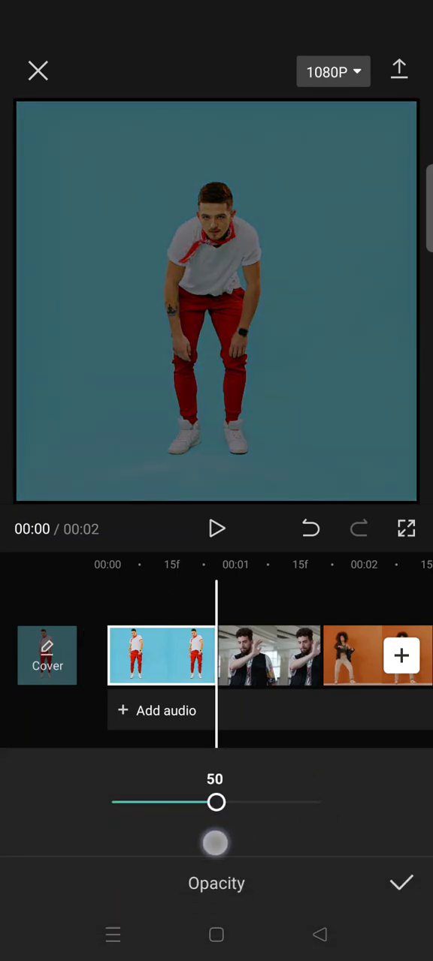
click(401, 883)
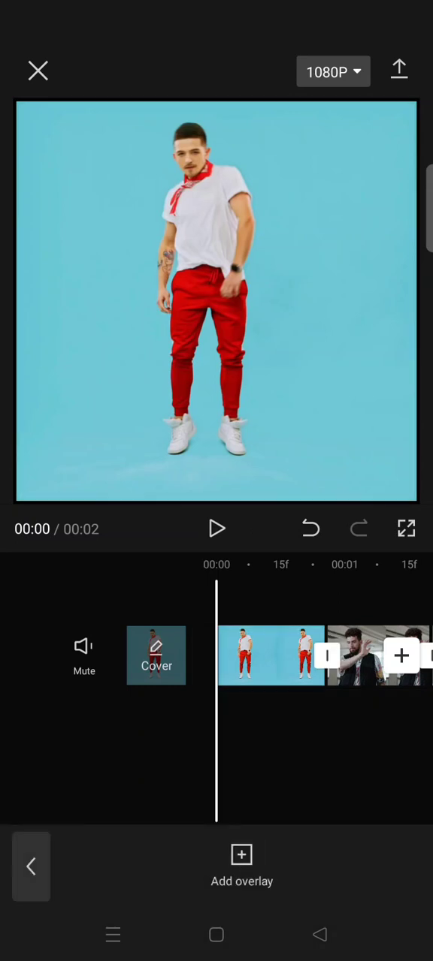
- Start a new overlay and browse the stock video library for a white clip
click(241, 864)
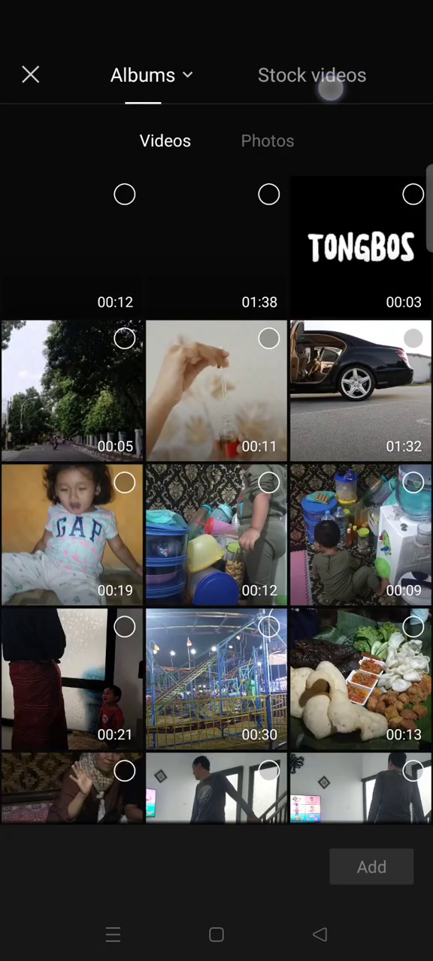
click(311, 76)
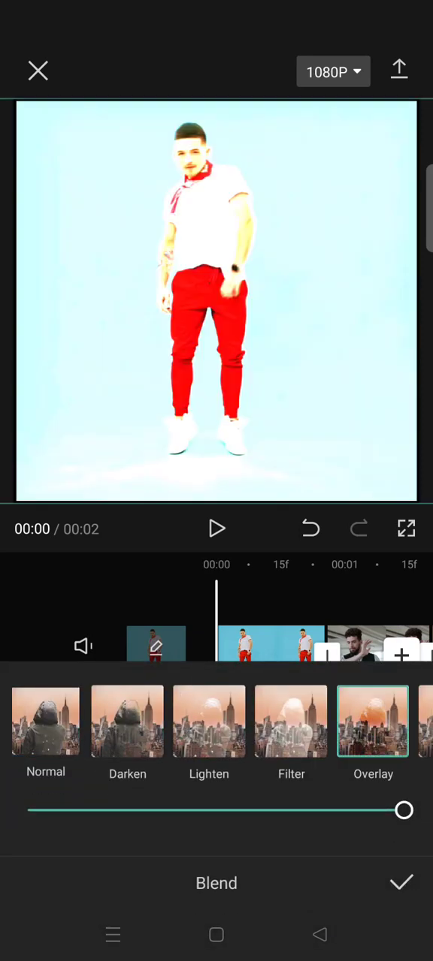
- Reduce the white overlay's Overlay blend strength to 40 and confirm
drag(403, 811, 259, 811)
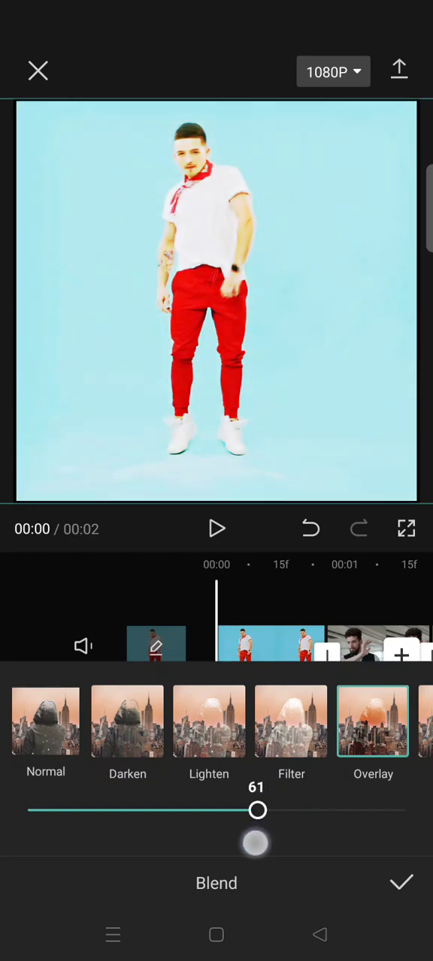
drag(258, 812, 179, 811)
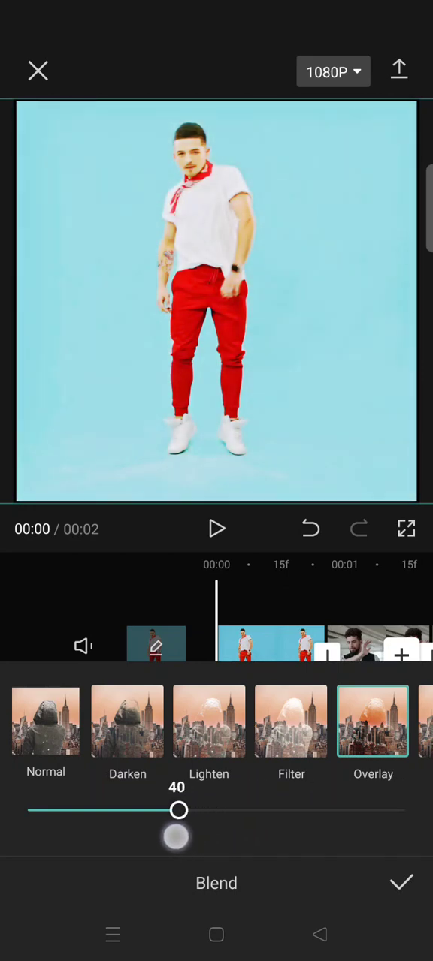
click(401, 883)
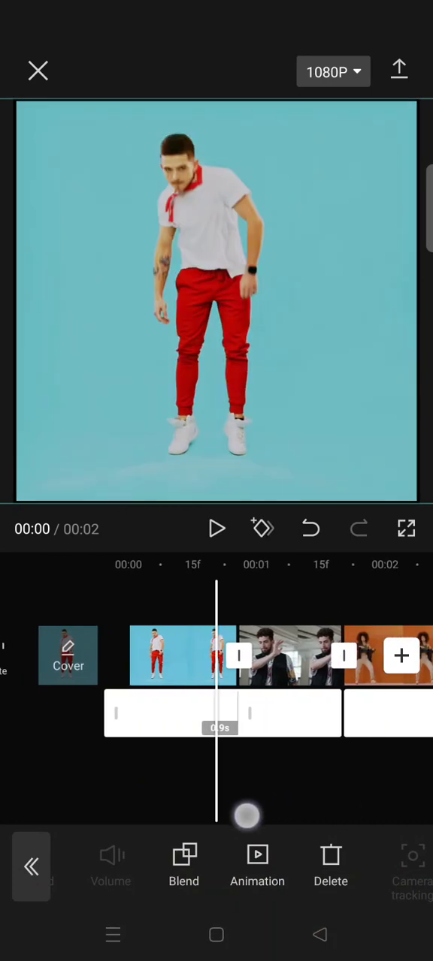
- Set the other overlay's Overlay blend strength to about 40 and confirm
click(183, 863)
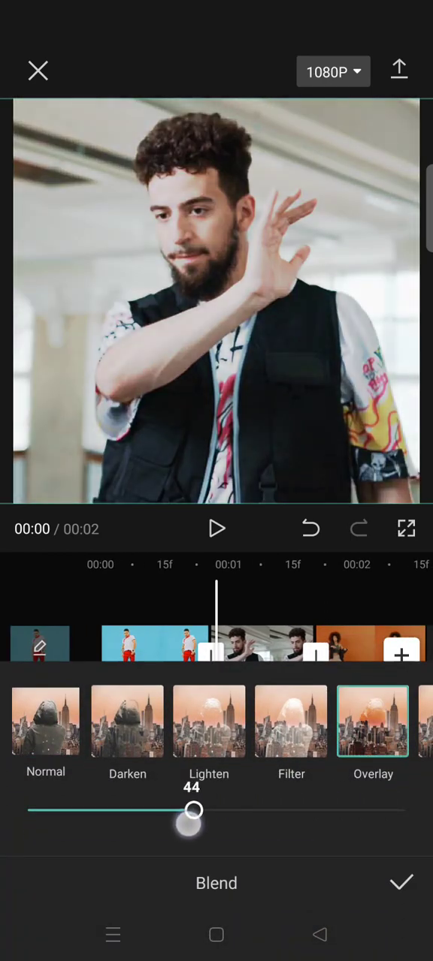
drag(192, 809, 179, 810)
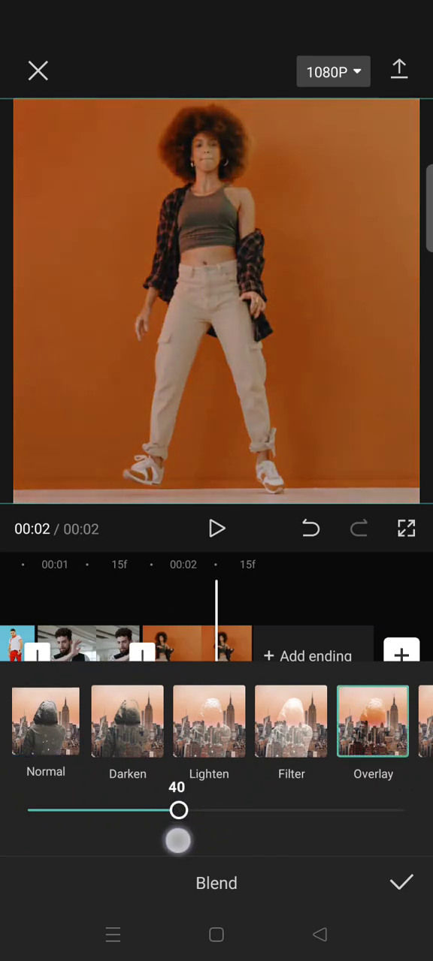
click(401, 883)
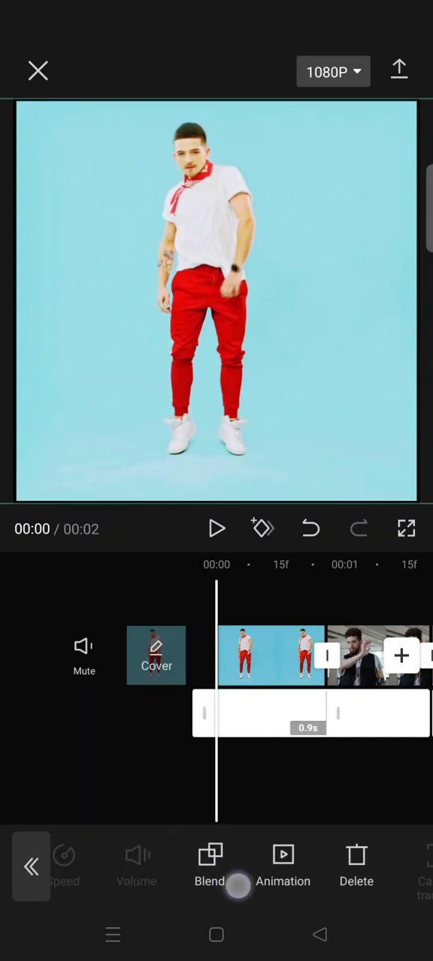
- Give the first white overlay a Fade Out exit animation
click(283, 868)
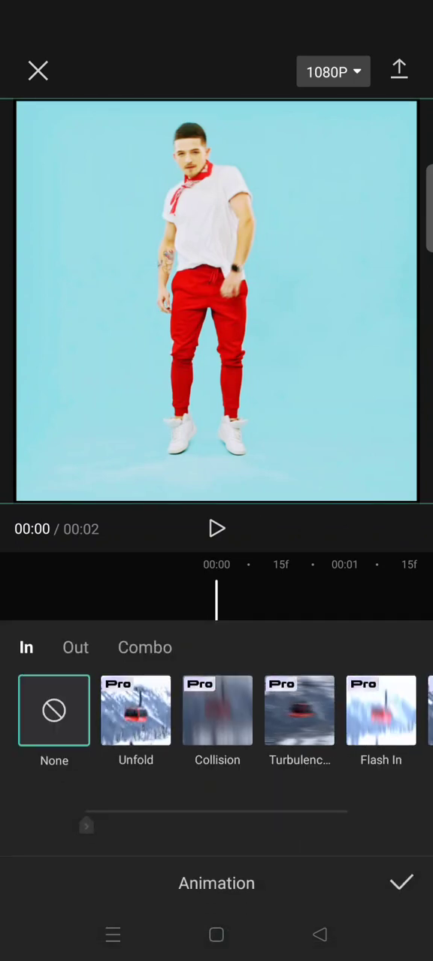
click(75, 648)
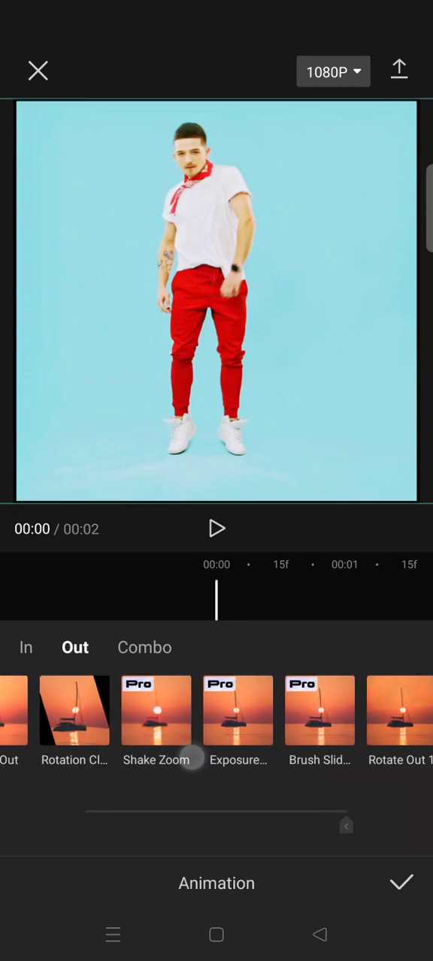
scroll(left, 3)
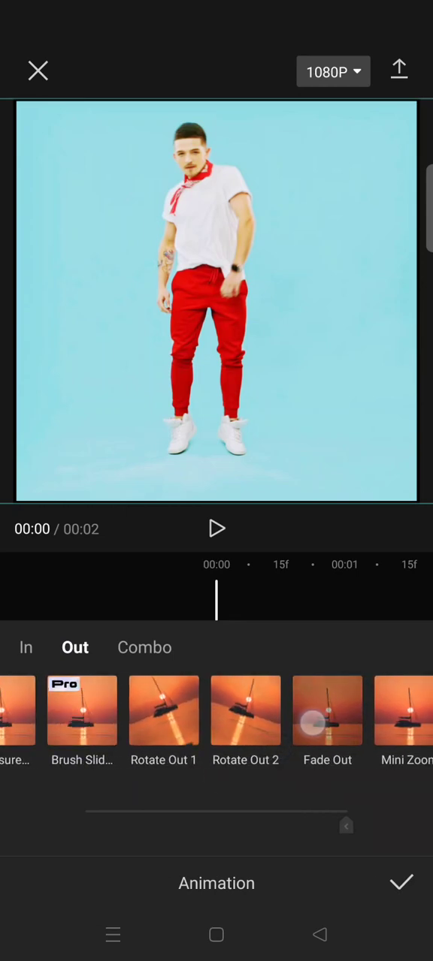
click(327, 709)
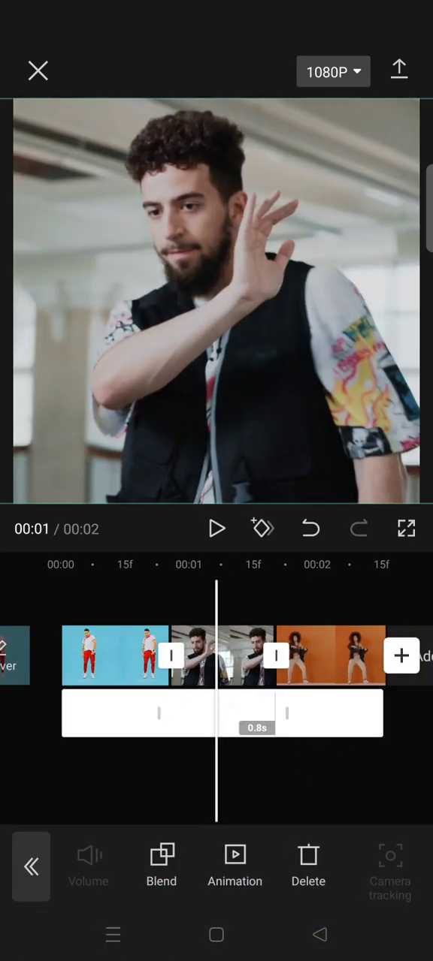
- Apply Fade Out exit animations to the second and third overlays
click(234, 863)
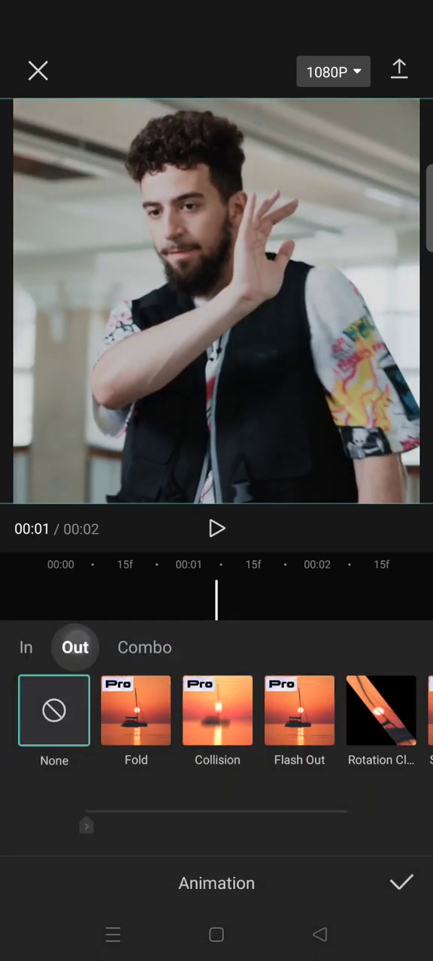
click(356, 711)
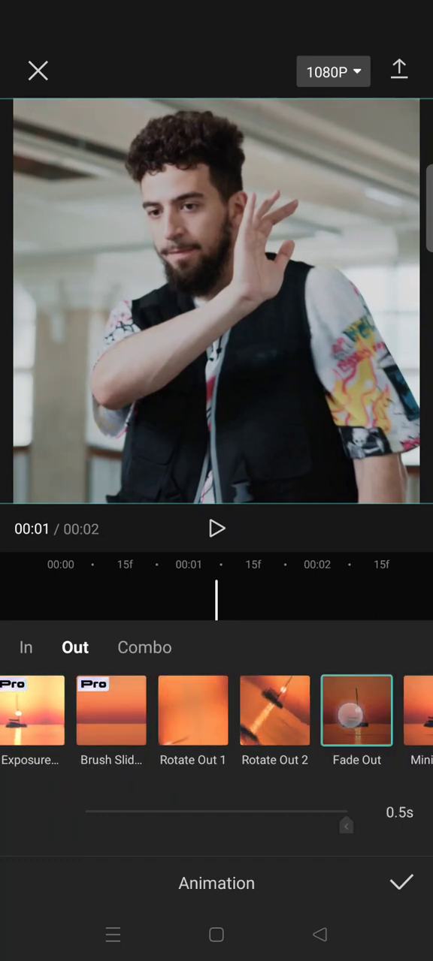
click(399, 883)
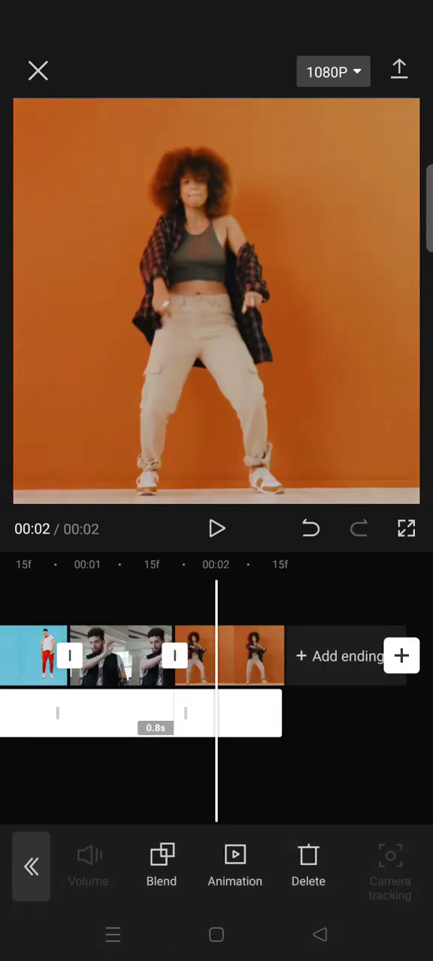
click(234, 869)
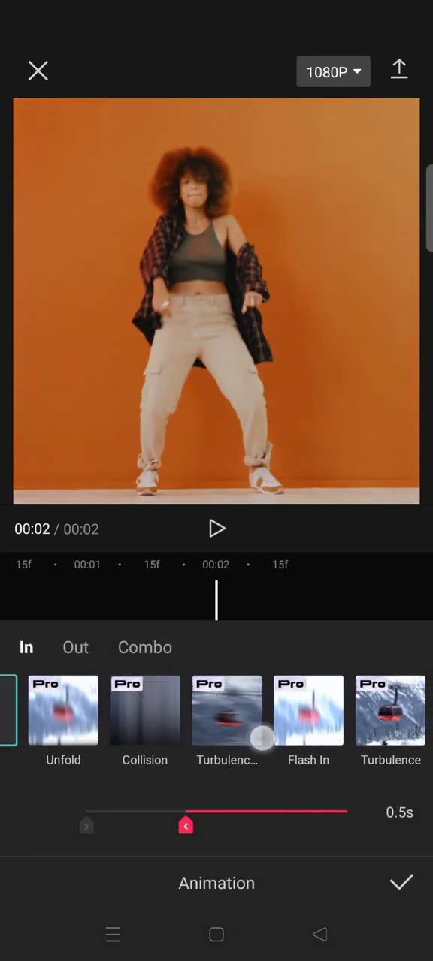
click(75, 648)
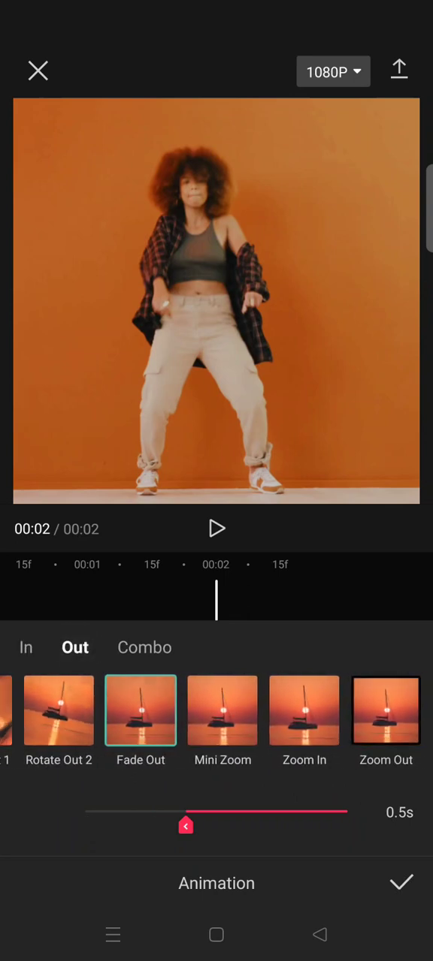
click(399, 883)
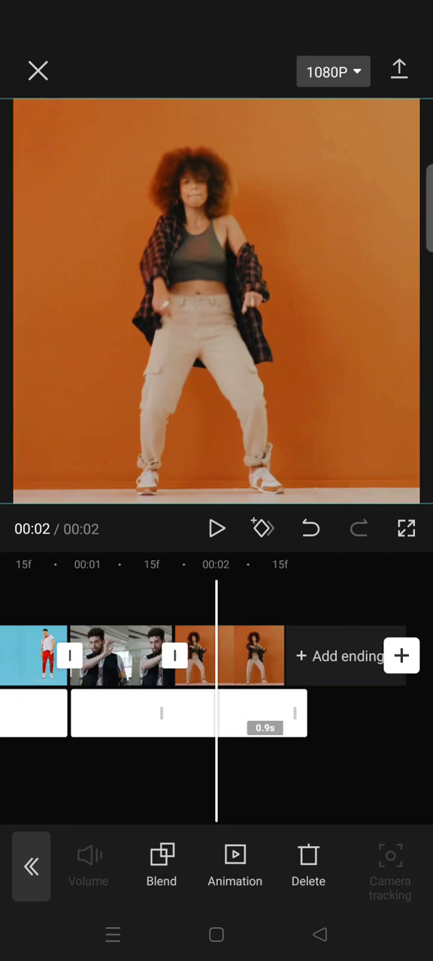
- Review the overlay's exit animation to verify the Fade Out
click(235, 863)
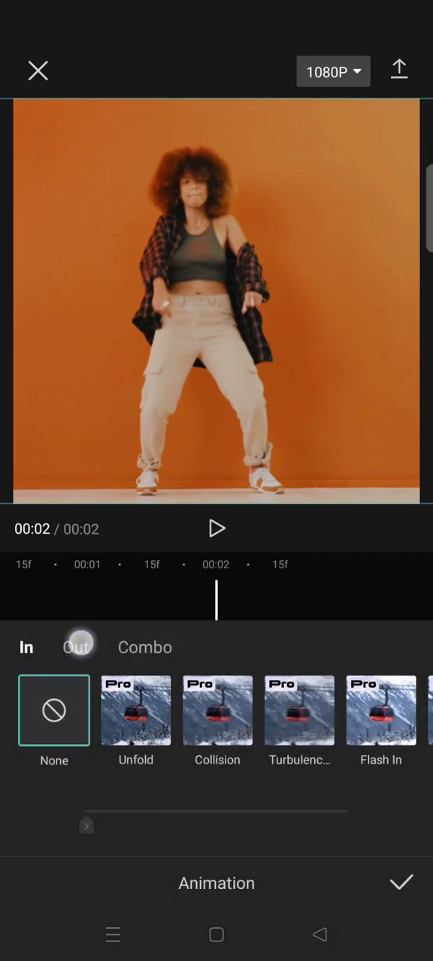
click(75, 647)
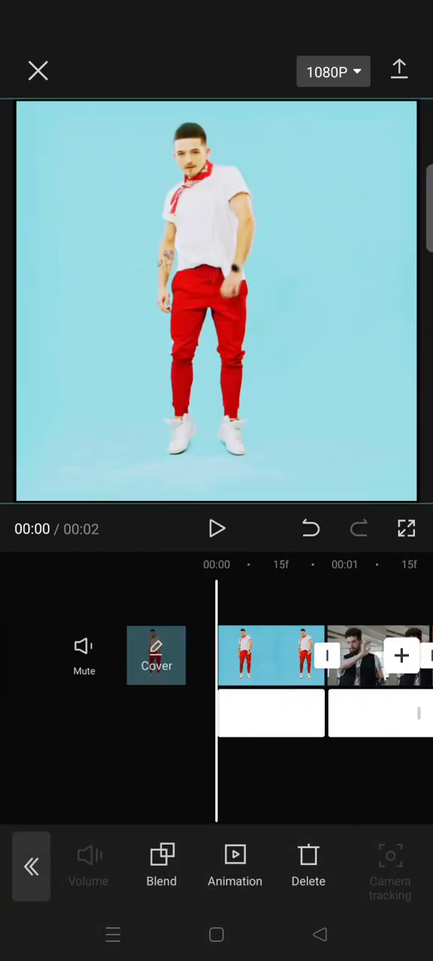
click(216, 529)
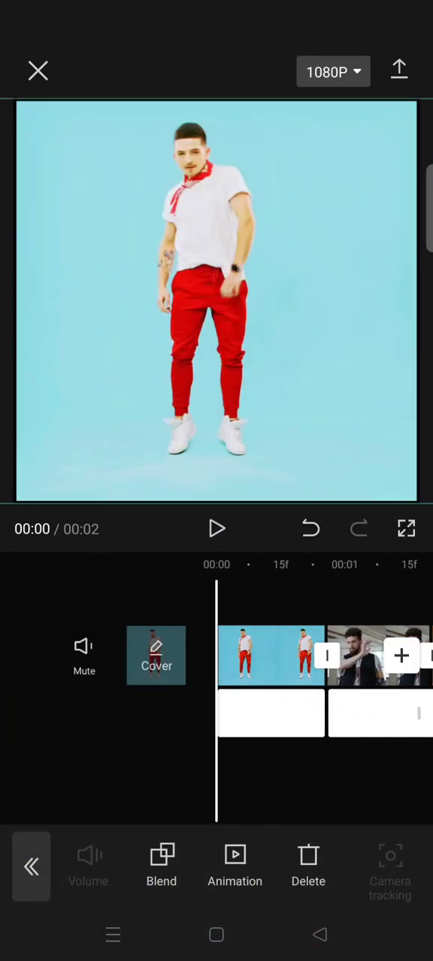
click(216, 529)
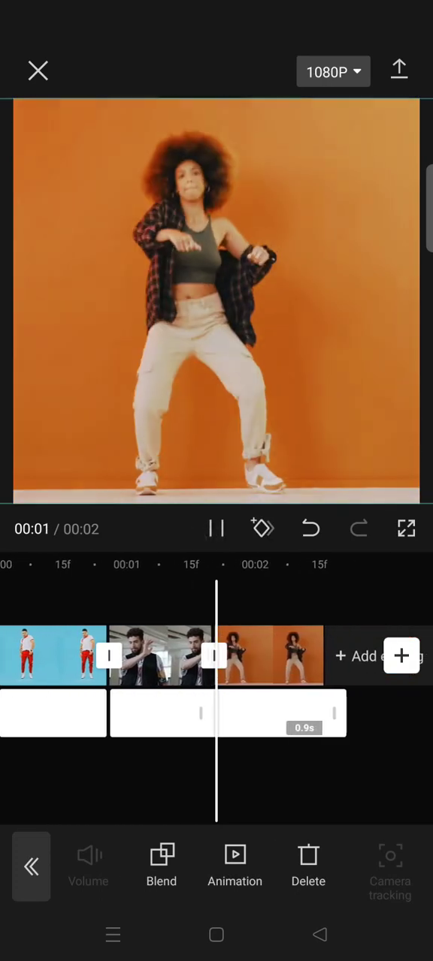
click(217, 528)
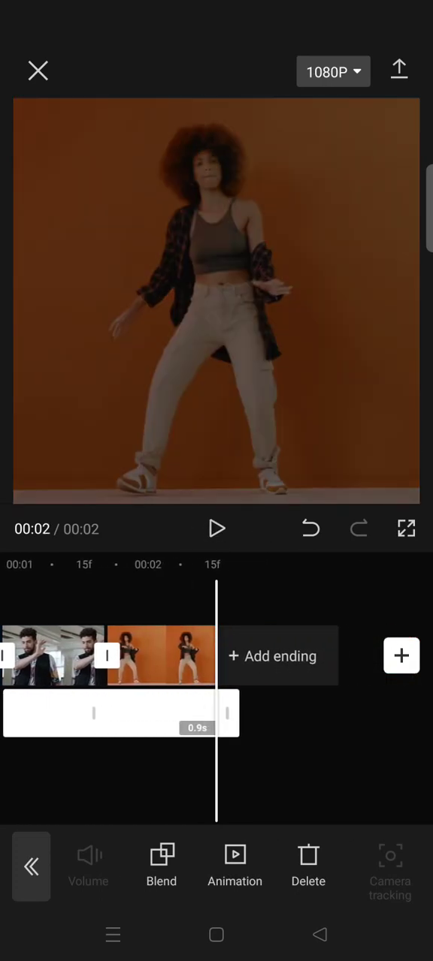